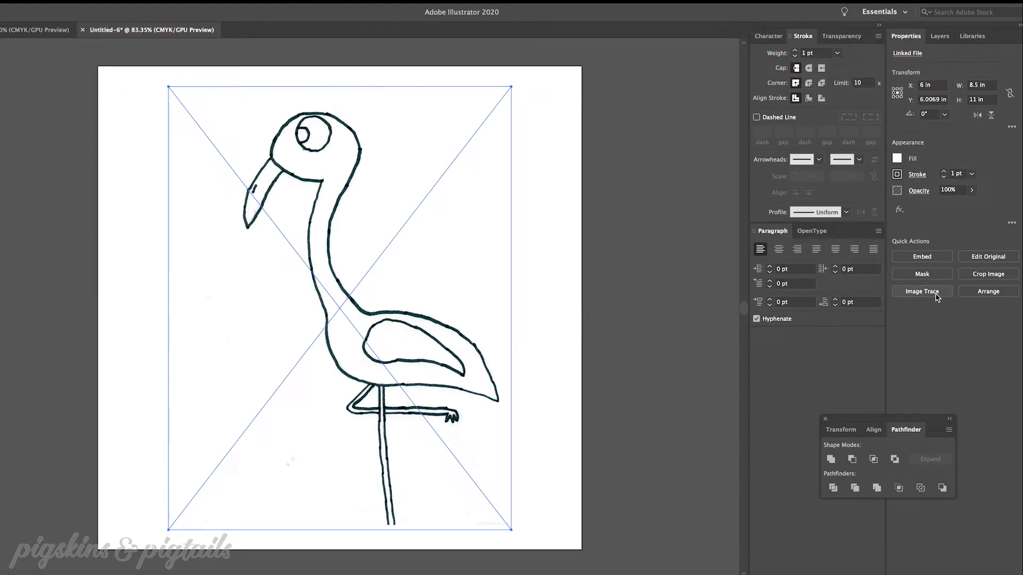
Step: Image-trace the flamingo sketch with the Black and White Logo preset
left_click(921, 291)
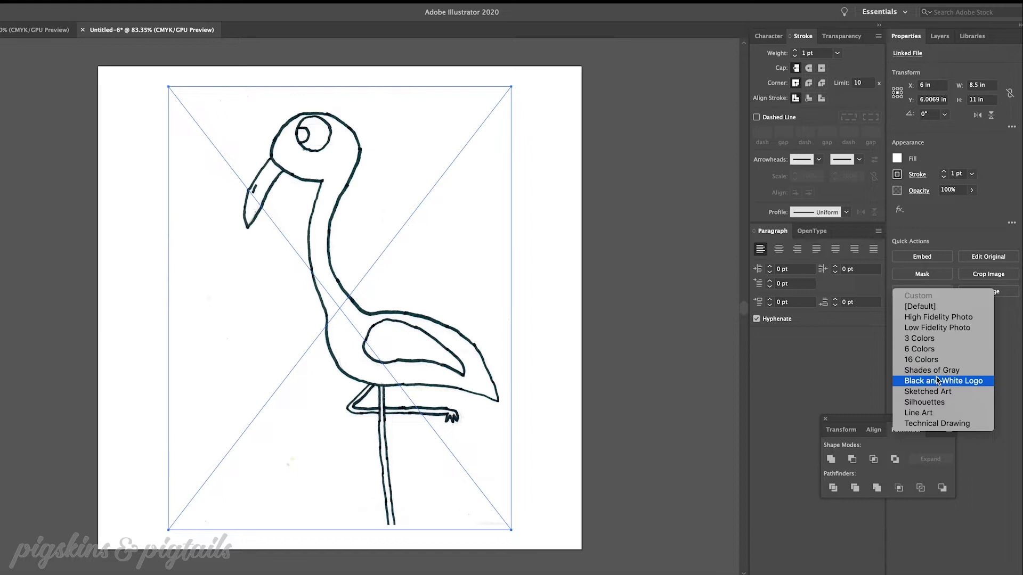
left_click(944, 380)
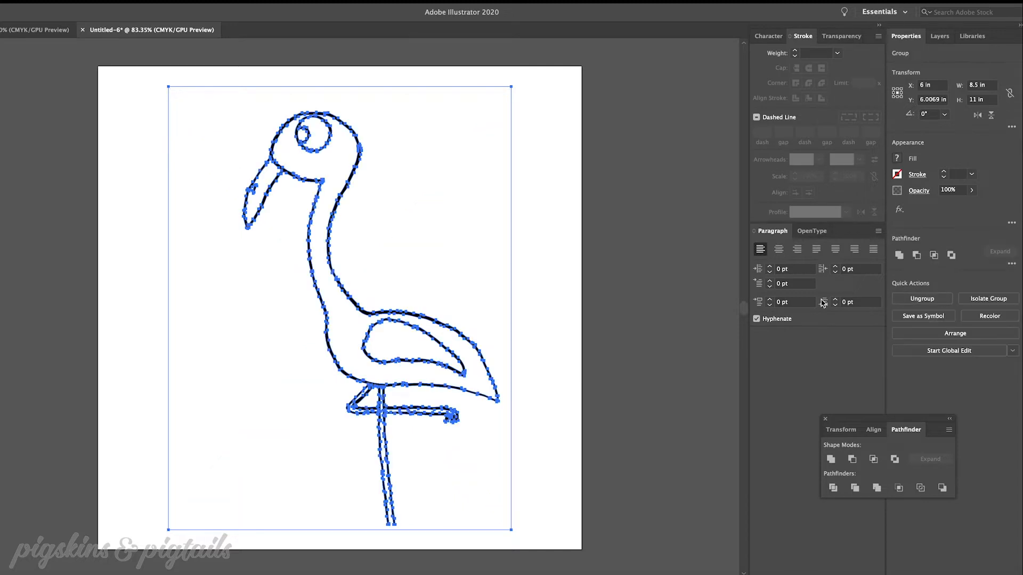
Step: Select the flamingo's outer outline and thicken its stroke to 2-3 pt
left_click(526, 183)
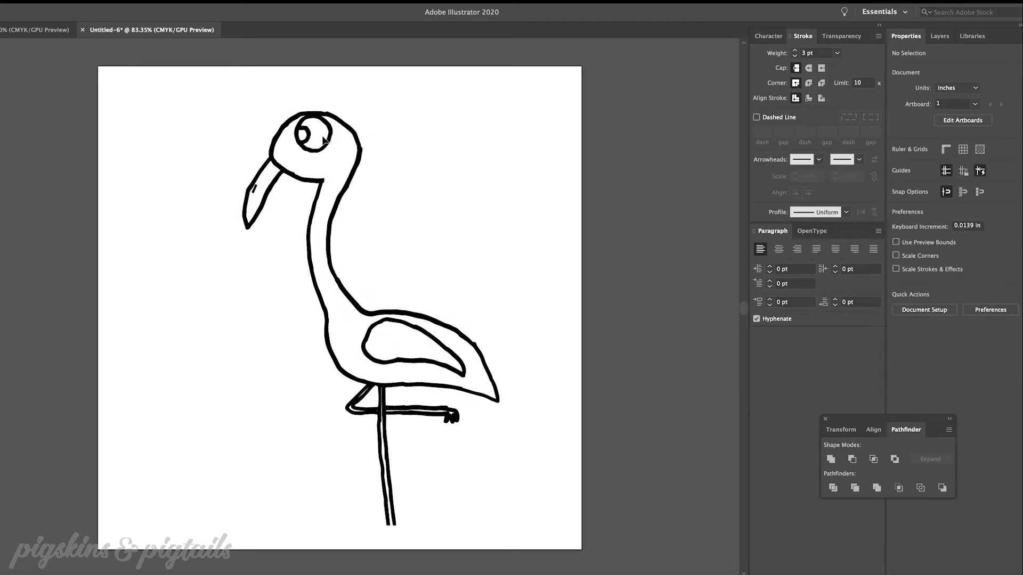
left_click(315, 133)
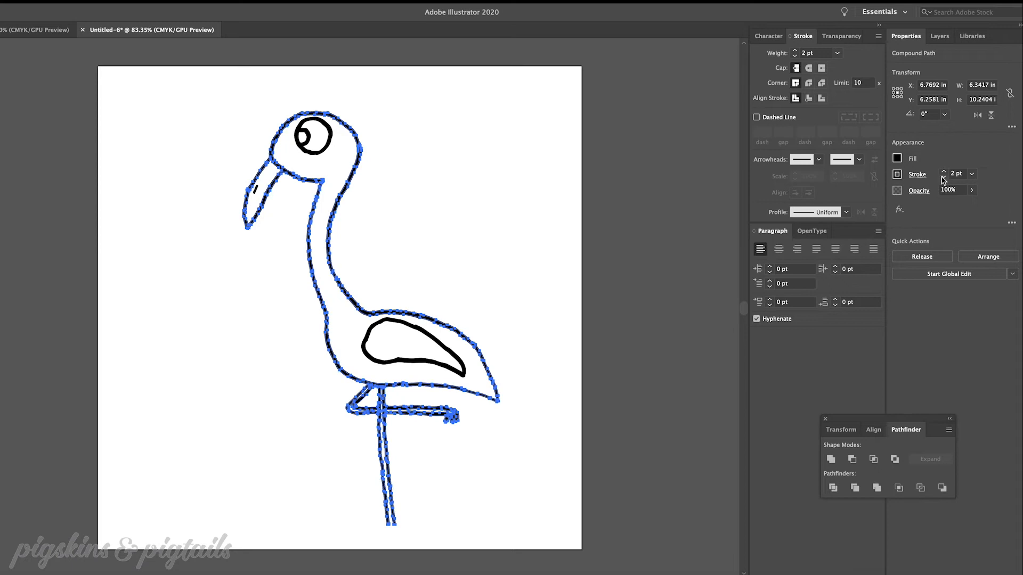
left_click(555, 307)
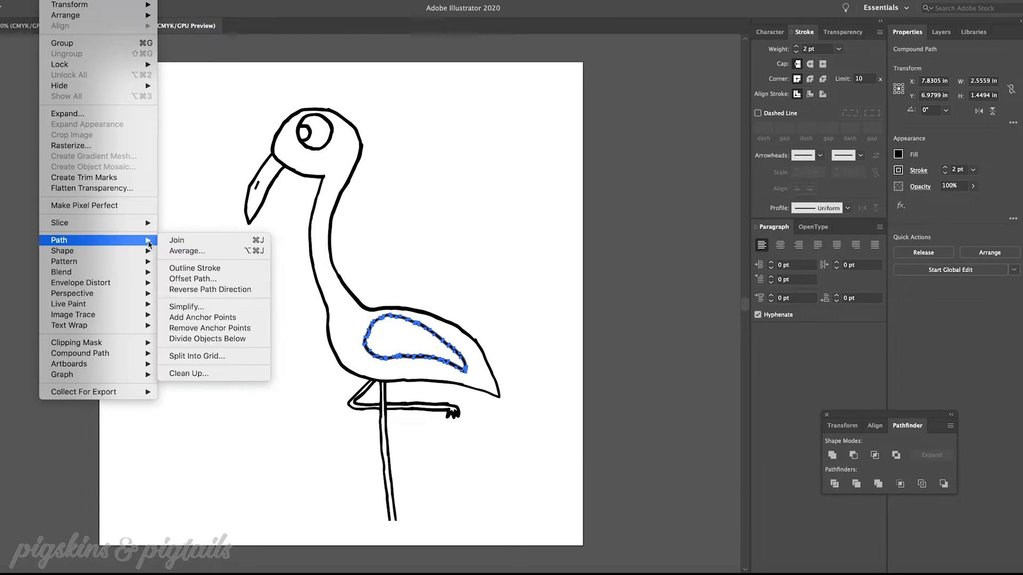
mouse_move(195, 268)
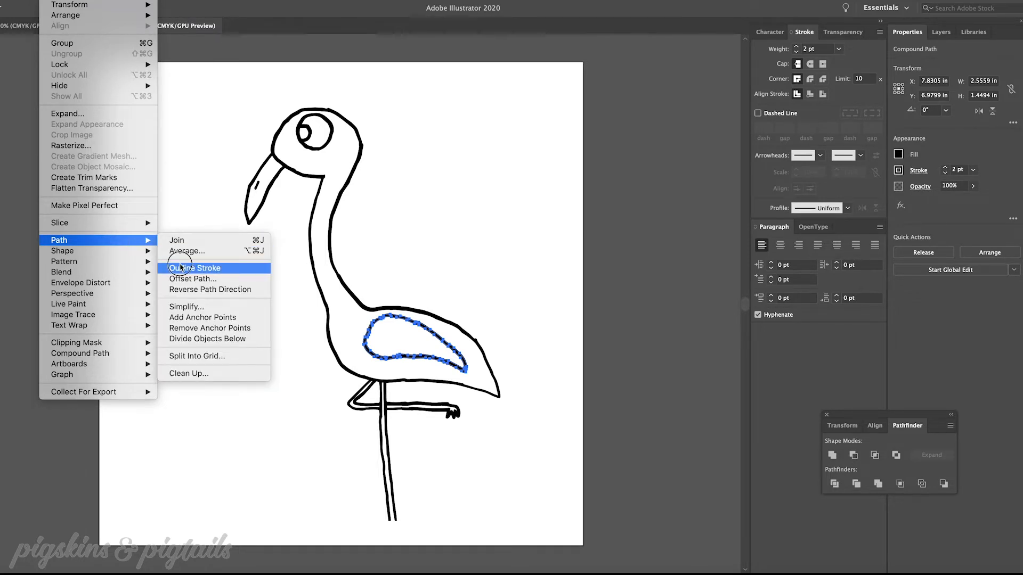
Step: Outline the wing's stroke and unite its pieces into one compound path
left_click(195, 268)
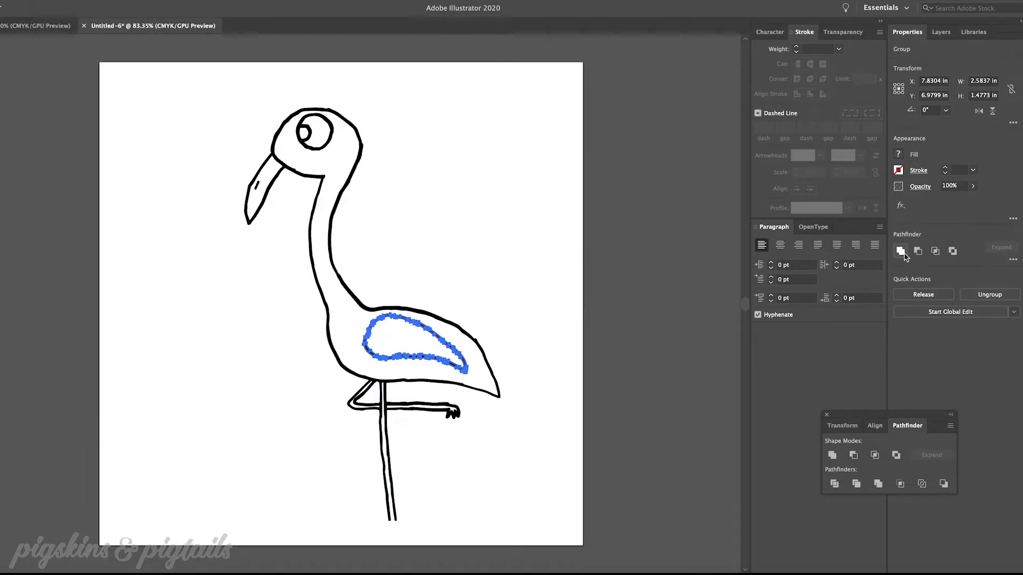
left_click(901, 251)
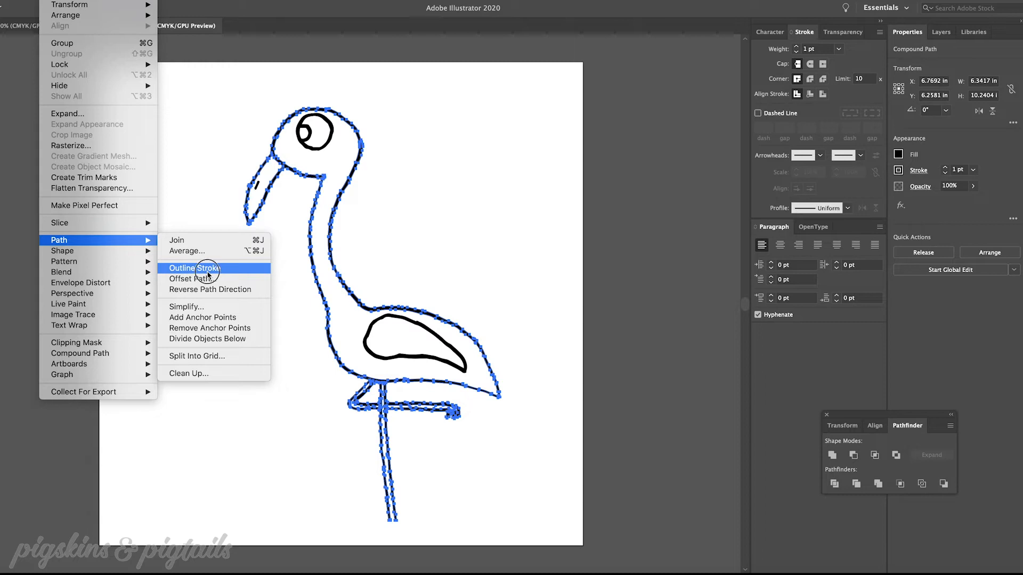
Step: Outline the body outline's stroke and unite its pieces into one compound path
left_click(194, 268)
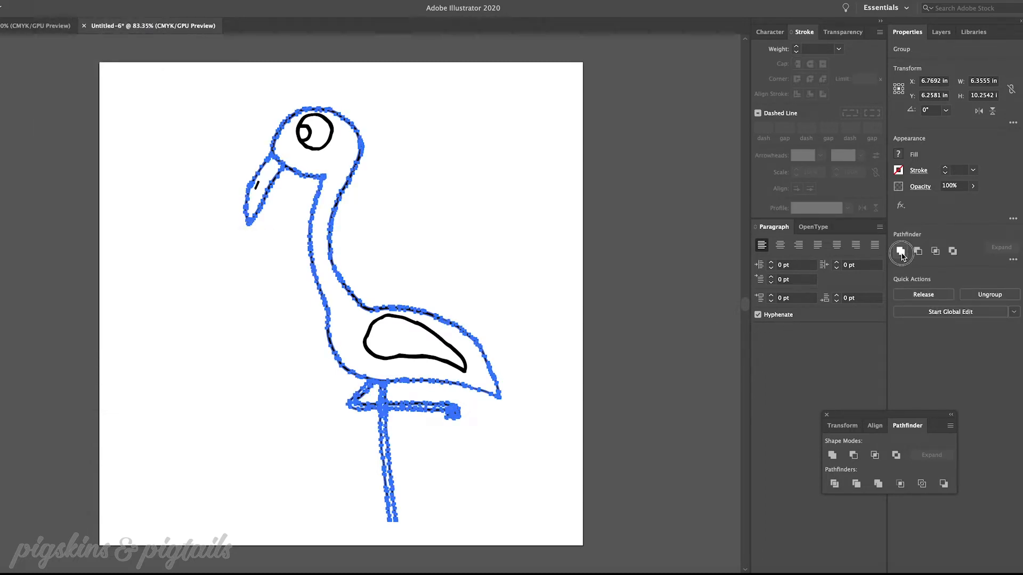
left_click(901, 252)
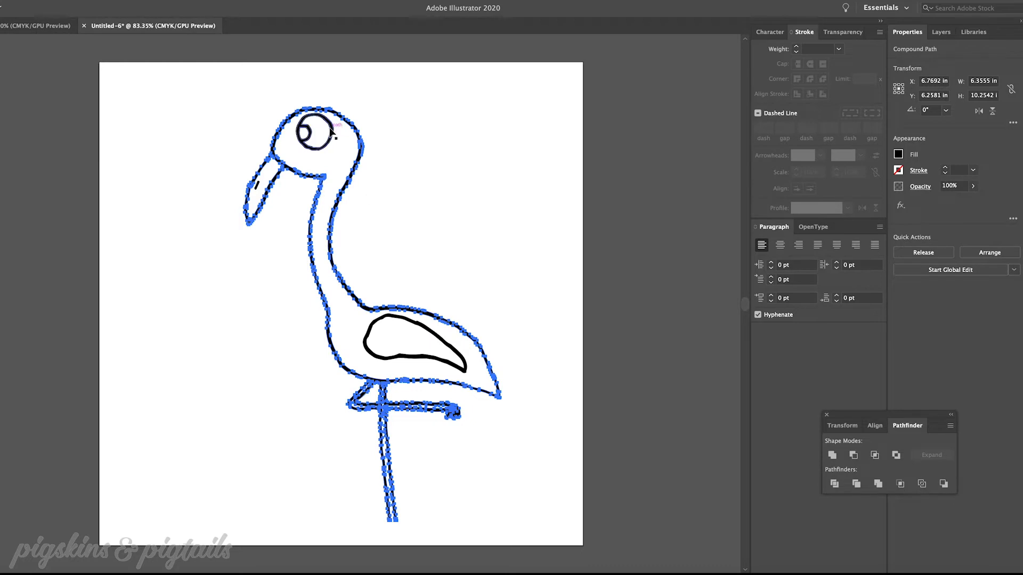
Step: Save the drawing as 'flamingo' in SVG format
type("flam")
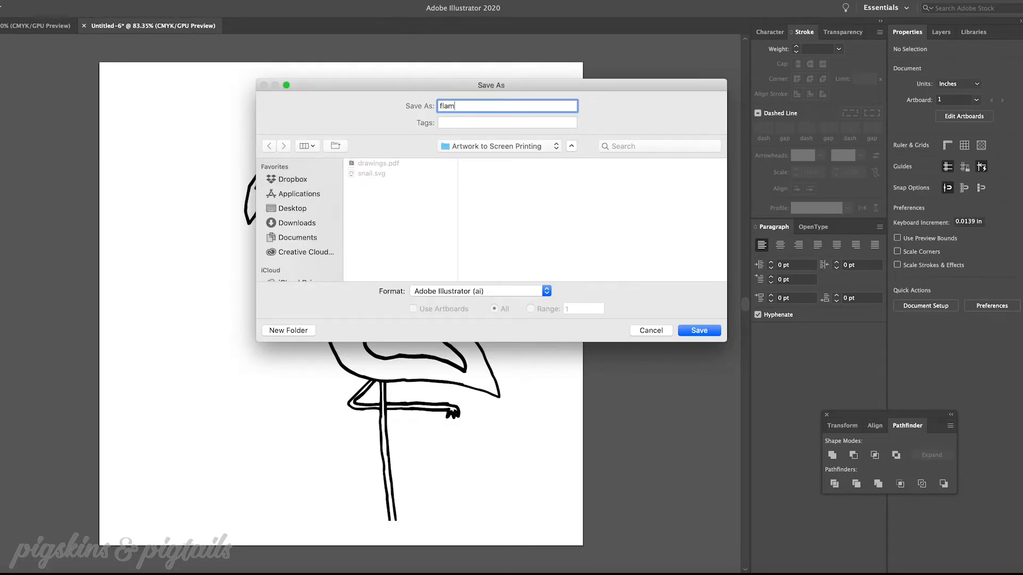
type("ingo")
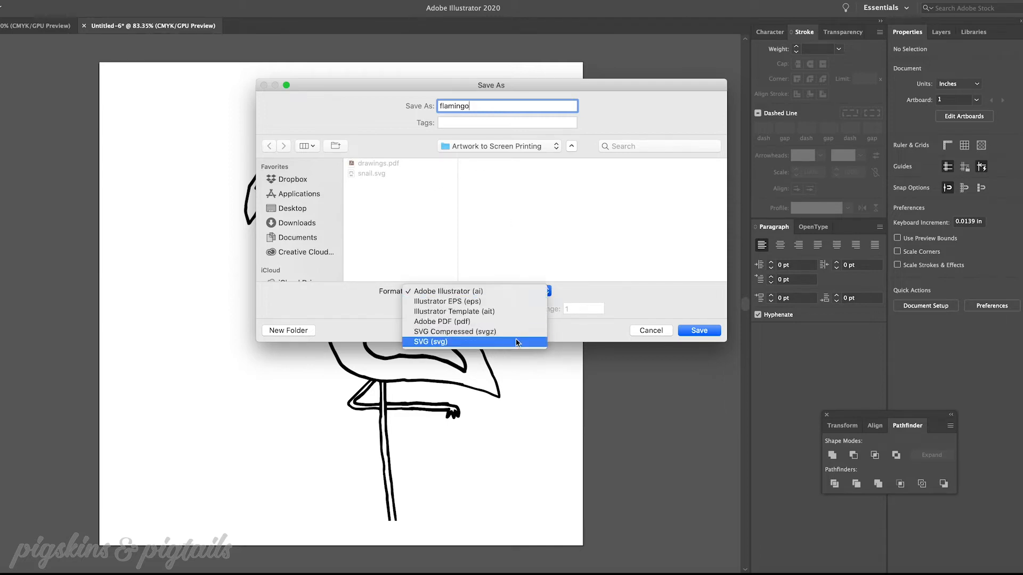
left_click(429, 343)
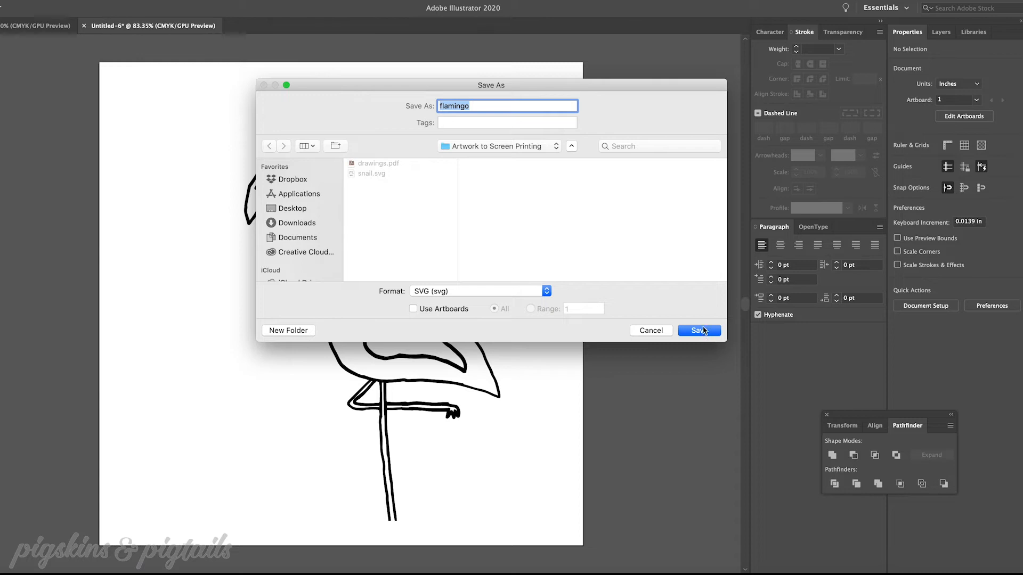
left_click(698, 331)
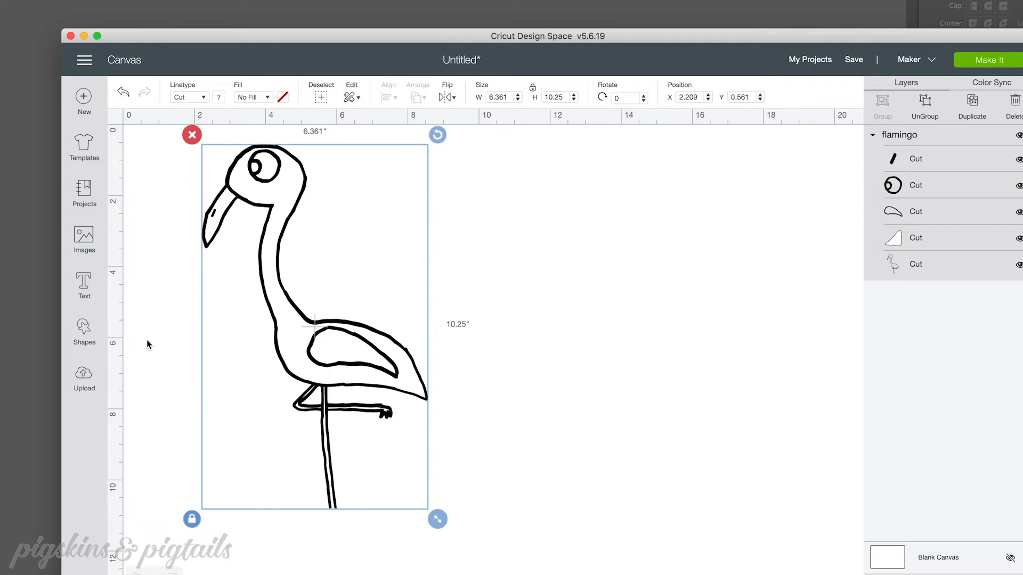
Step: Add a square, stretch it into a rectangle covering the flamingo, and send it to back
left_click(83, 330)
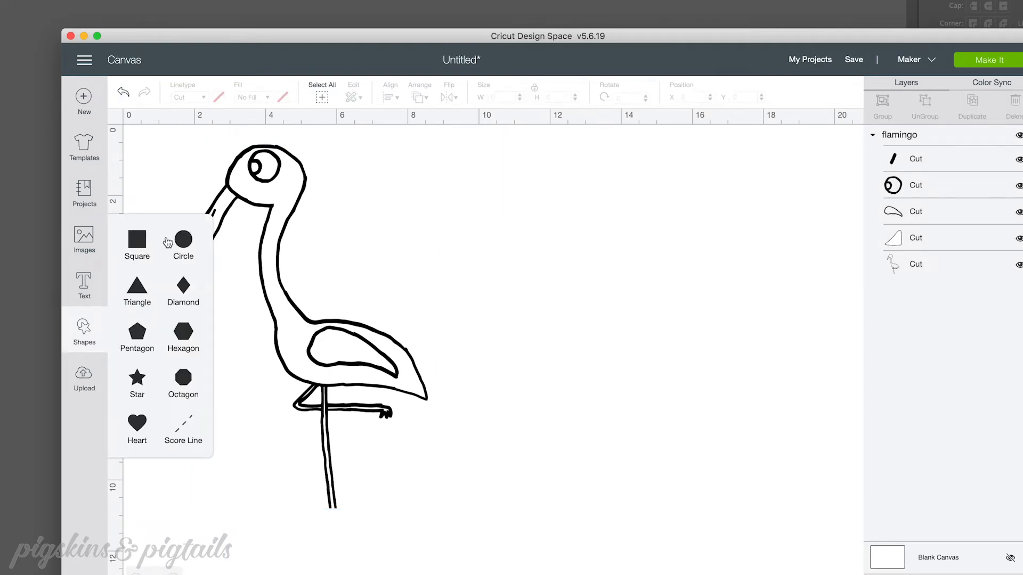
left_click(136, 239)
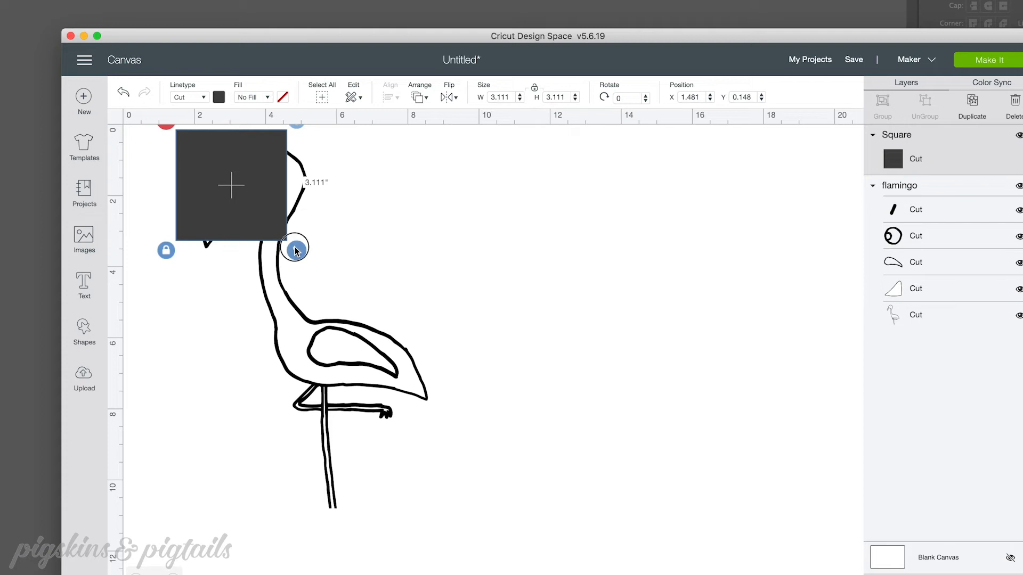
left_click_drag(294, 249, 454, 540)
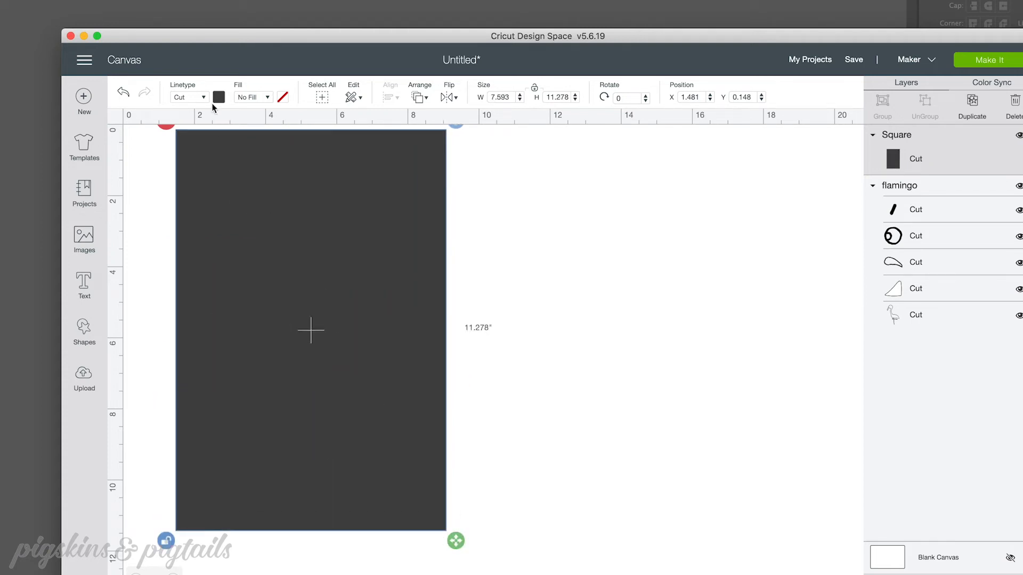
right_click(310, 330)
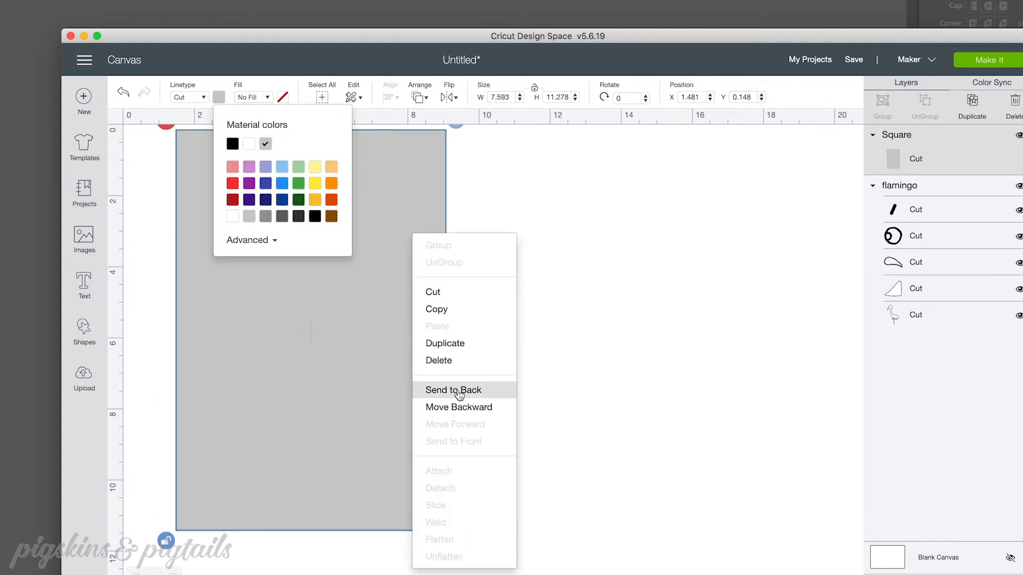
left_click(453, 390)
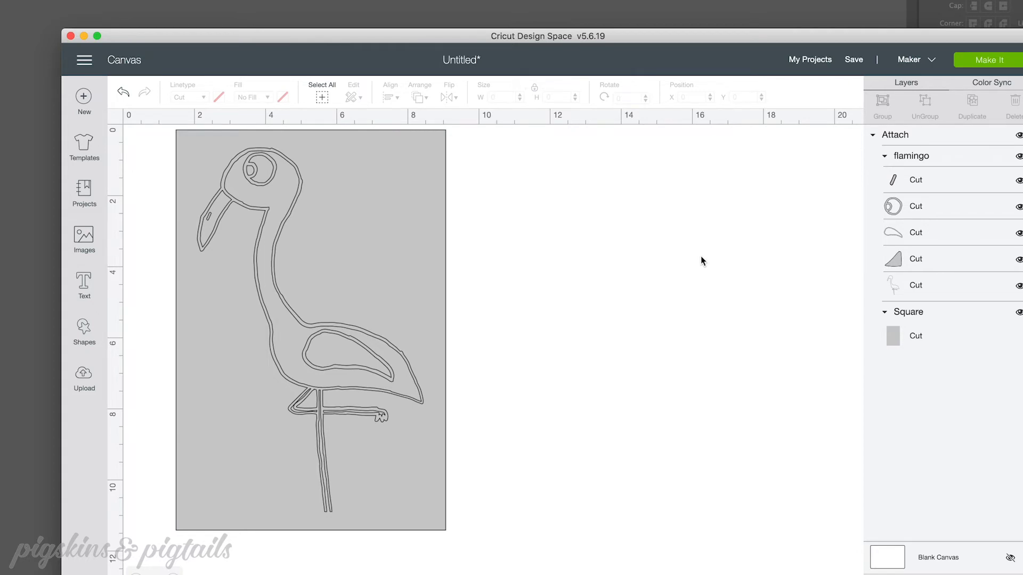
mouse_move(987, 61)
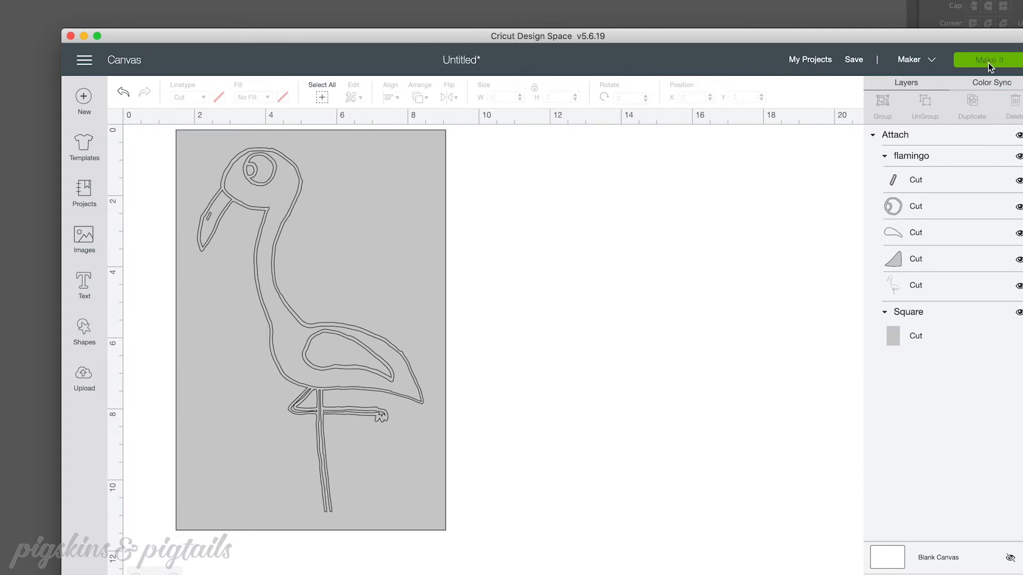
mouse_move(936, 73)
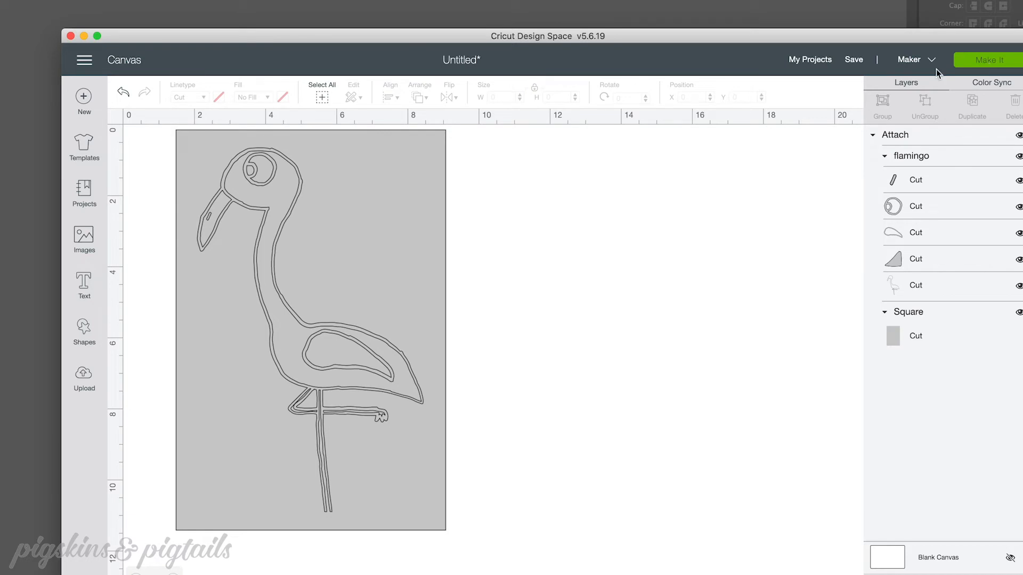
Step: Select the flamingo and gray rectangle group on the canvas
left_click(322, 93)
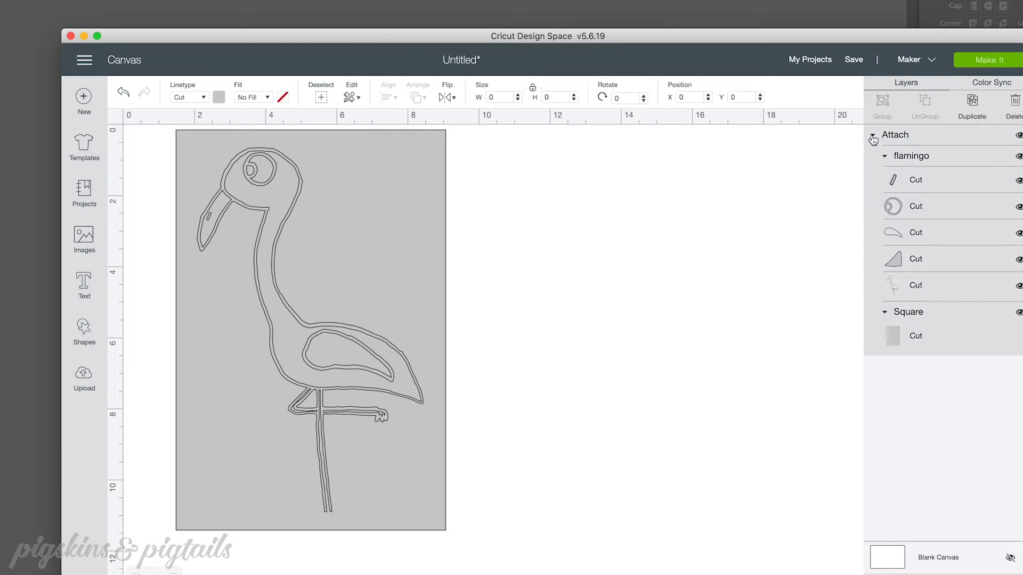